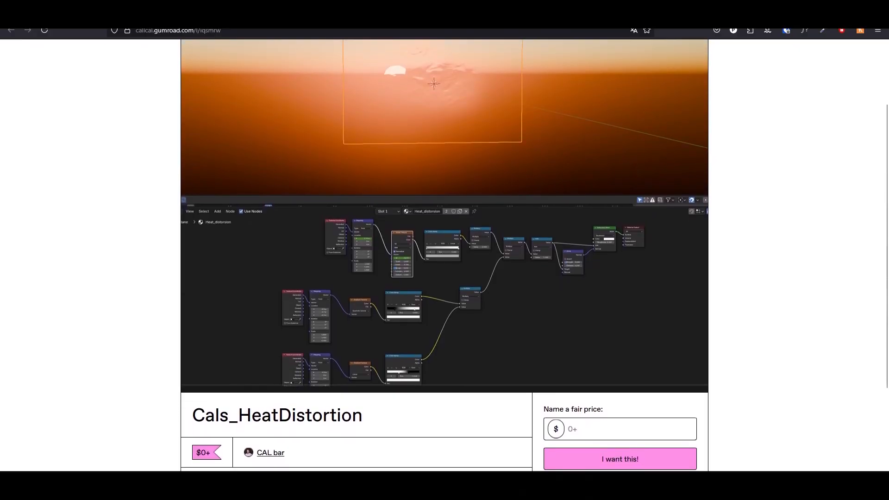
{"action": "scroll", "scroll_direction": "down", "scroll_amount": 3}
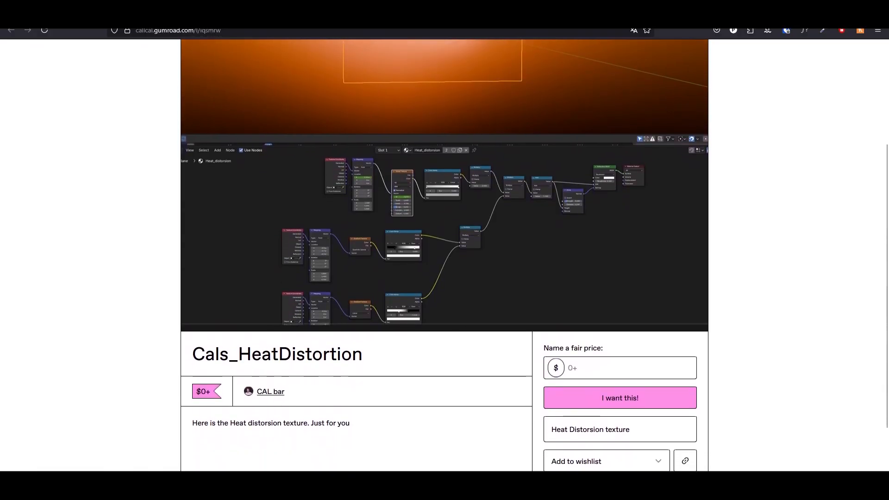
{"action": "scroll", "scroll_direction": "down", "scroll_amount": 3}
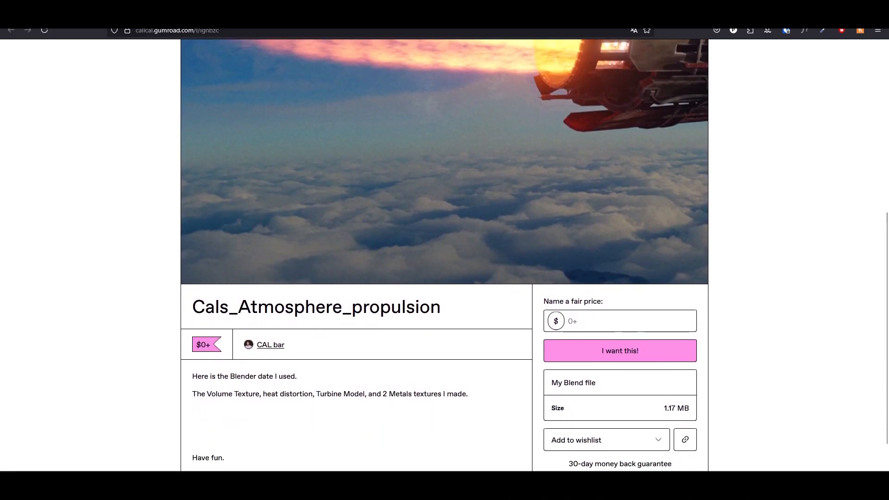
{"action": "scroll", "scroll_direction": "down", "scroll_amount": 3}
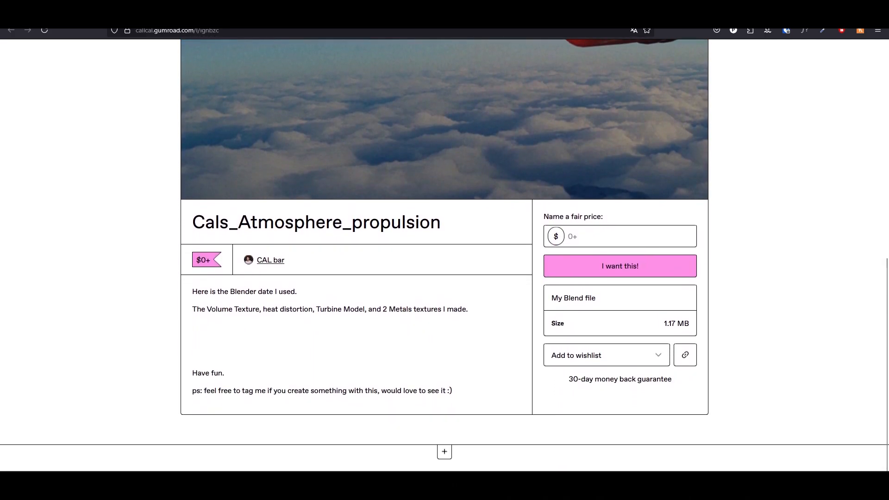